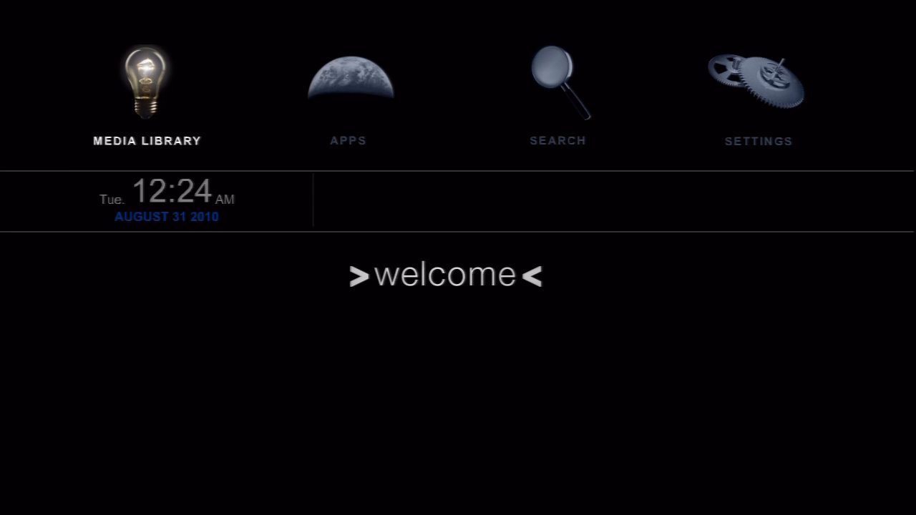
# Step: Move along the home menu to SETTINGS and enter the preferences page
pyautogui.click(348, 81)
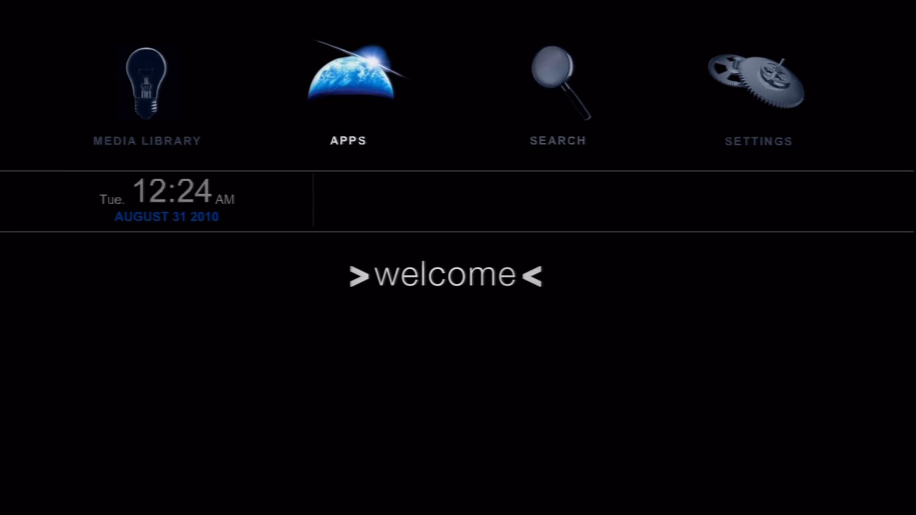
pyautogui.click(759, 79)
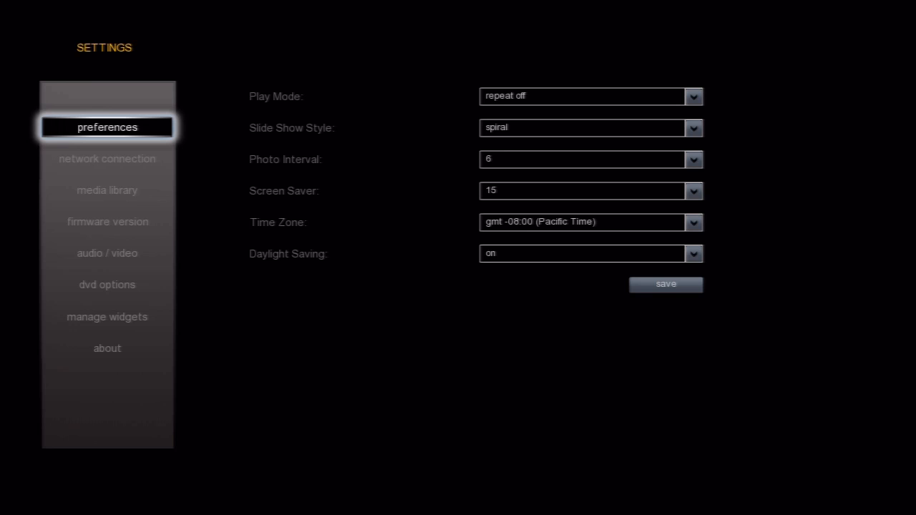
pyautogui.moveTo(106, 189)
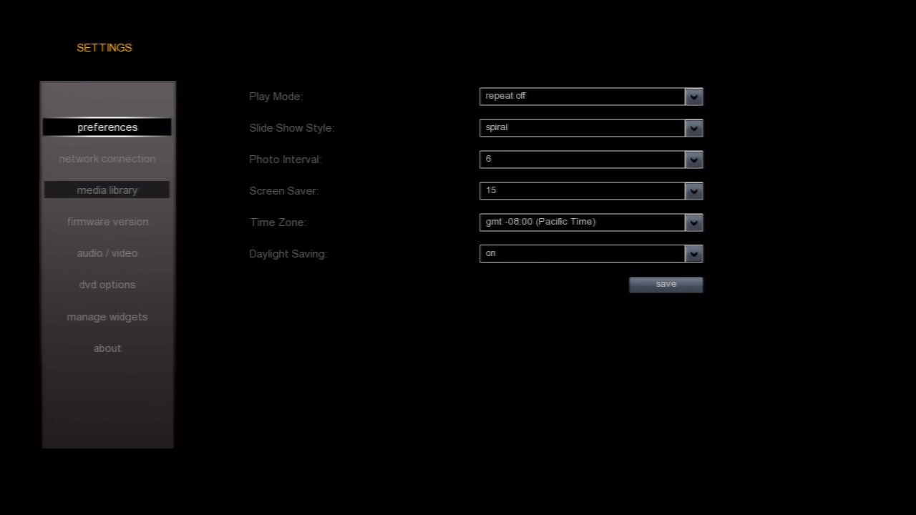
# Step: Enter the media library settings and start a new network share entry
pyautogui.click(106, 188)
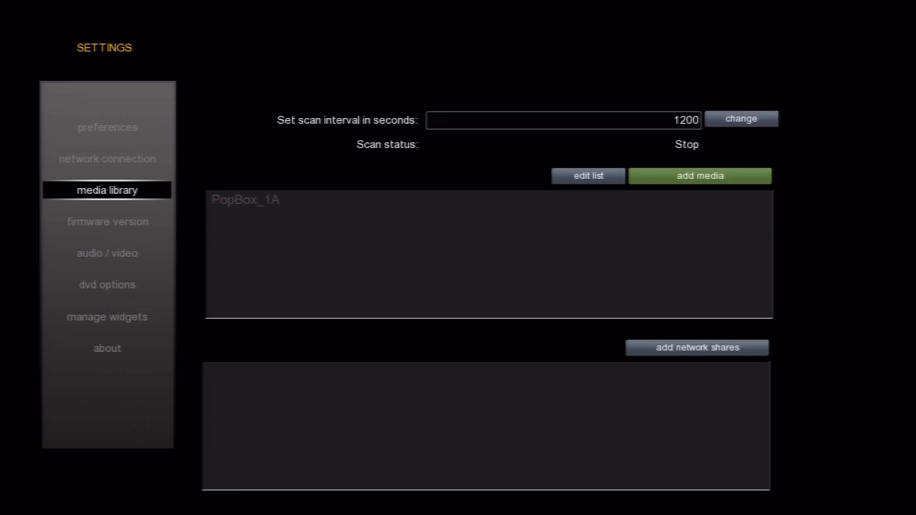
pyautogui.moveTo(696, 348)
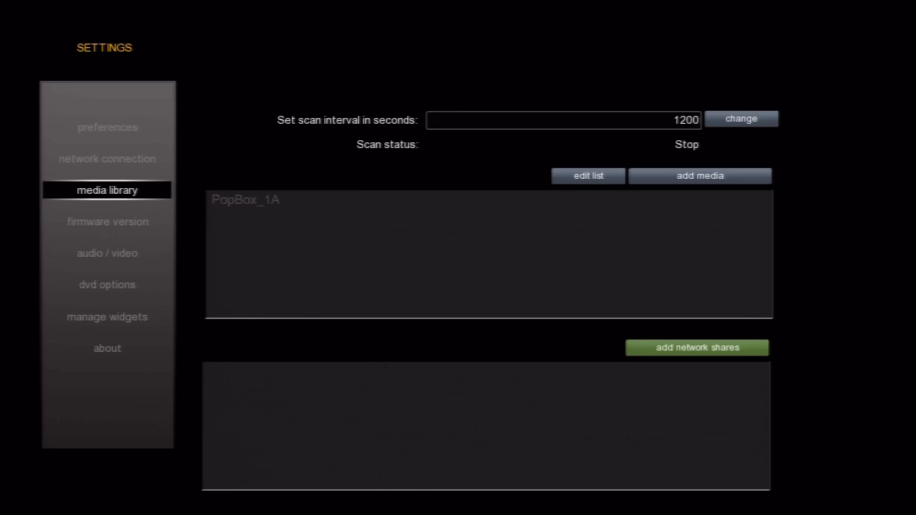
pyautogui.click(695, 348)
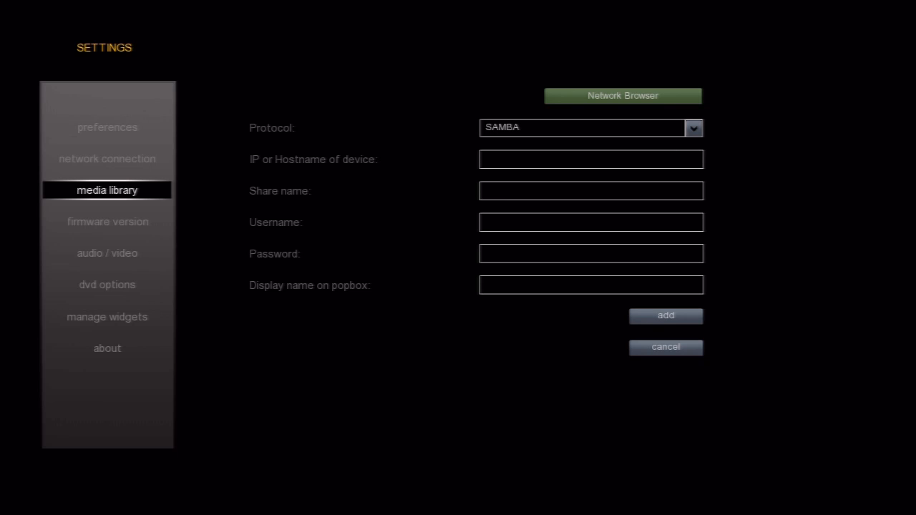
# Step: Browse the network, pick the 'media' share on NTGR-TEST-NAS, add it and return to the library overview
pyautogui.click(621, 94)
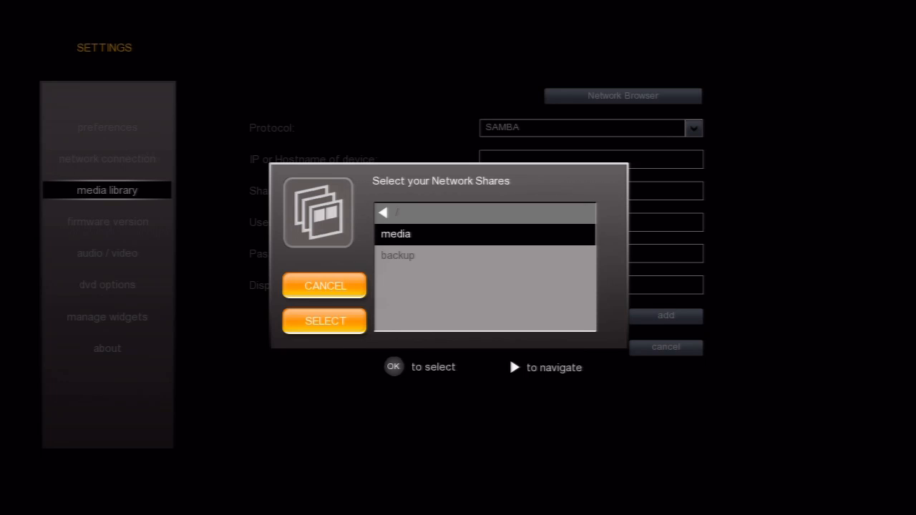
pyautogui.click(323, 320)
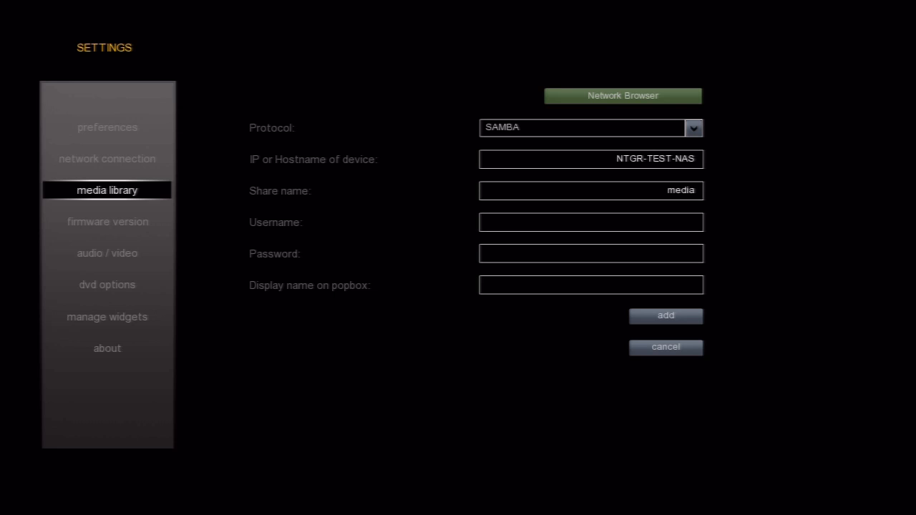
pyautogui.click(589, 190)
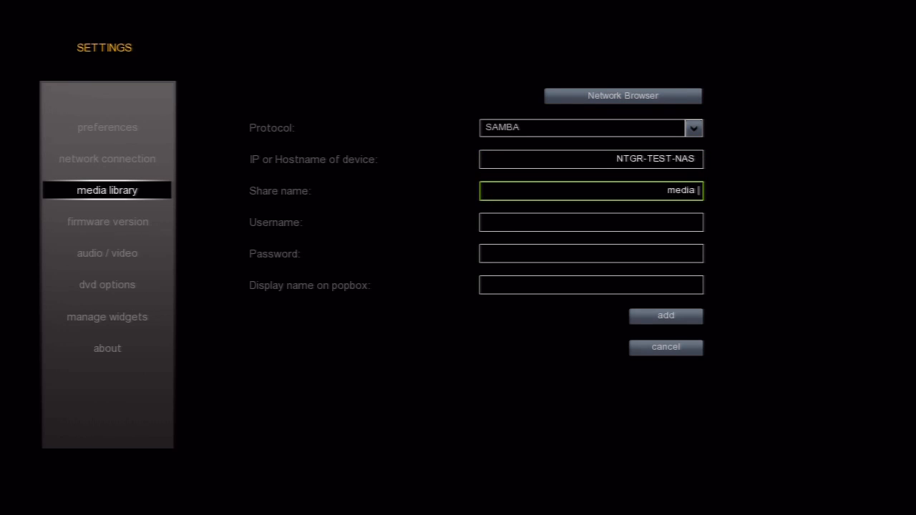
pyautogui.click(591, 222)
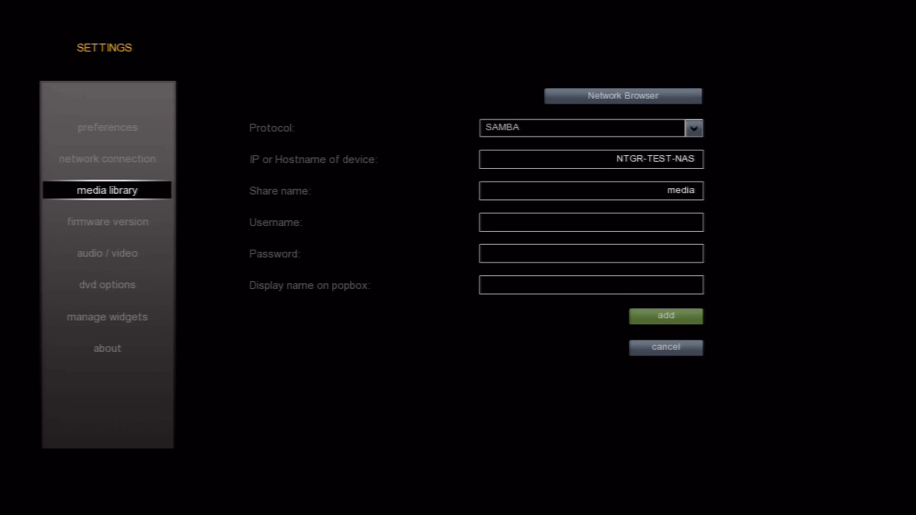
pyautogui.click(664, 316)
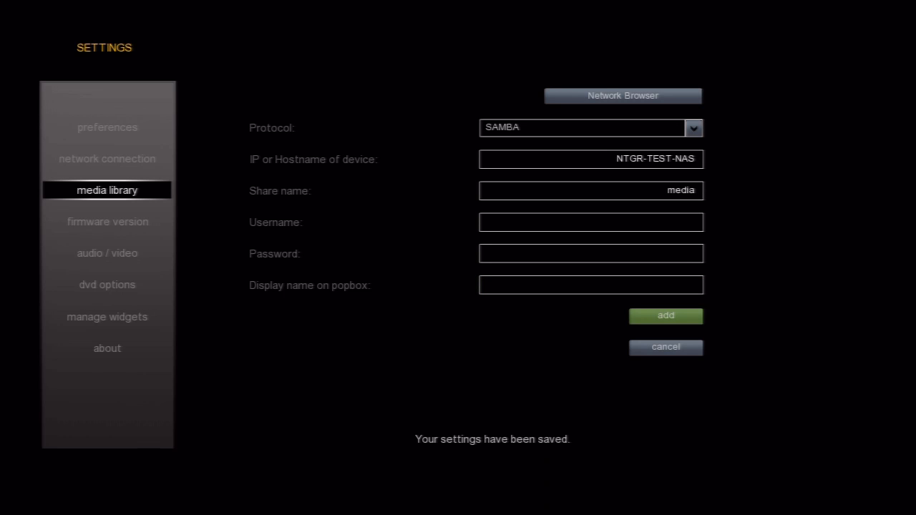
pyautogui.click(664, 317)
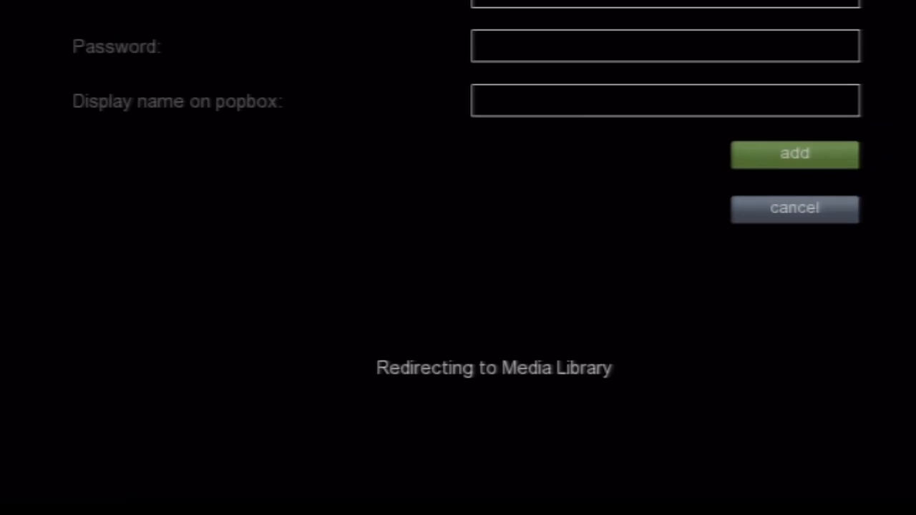
pyautogui.click(793, 153)
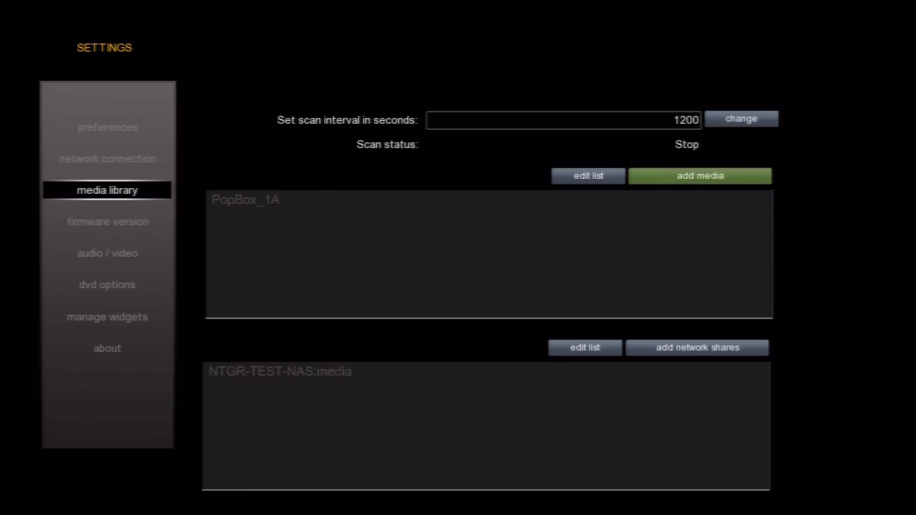
# Step: Begin a second network share entry, keeping SAMBA as its protocol
pyautogui.click(696, 348)
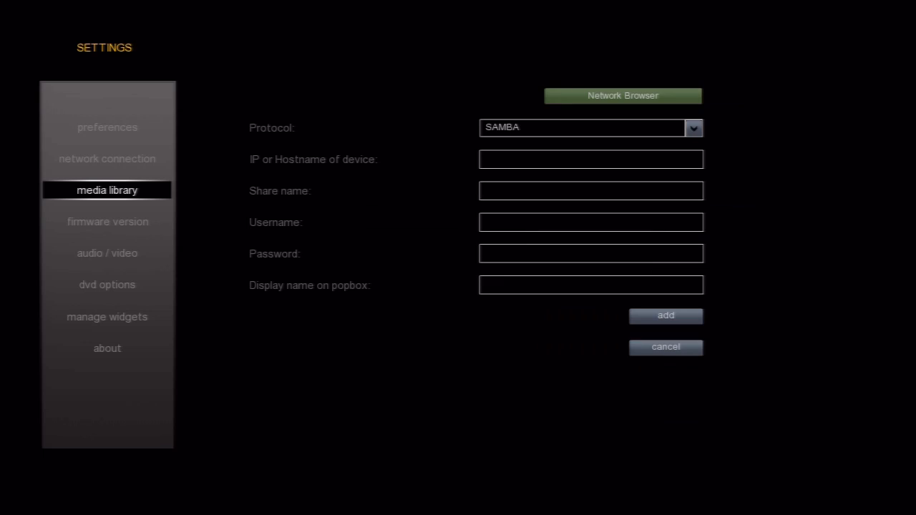
pyautogui.click(693, 128)
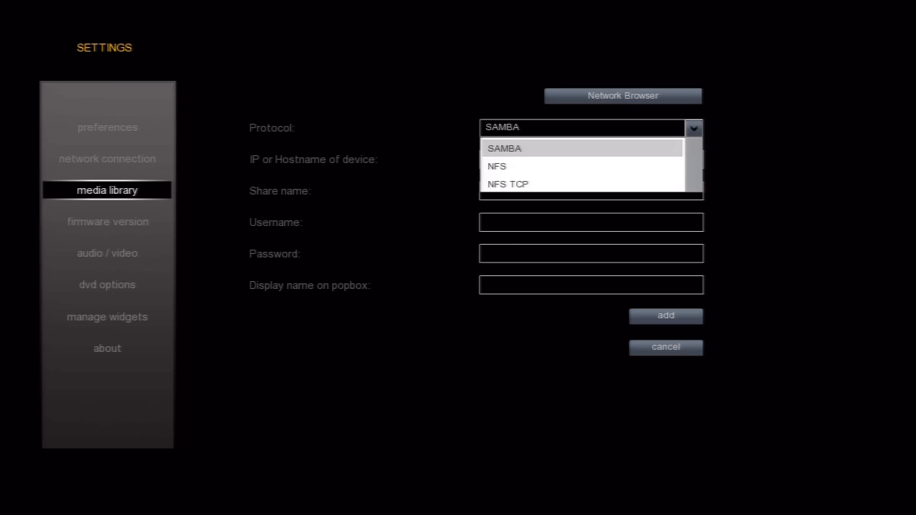
pyautogui.click(504, 147)
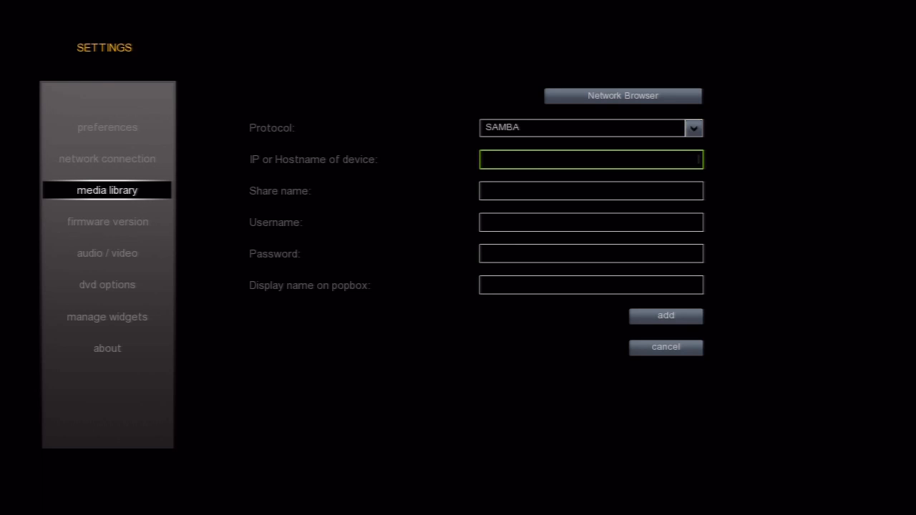
# Step: Enter hostname scott-t61 and share name 'test' with the on-screen keyboard
pyautogui.click(589, 159)
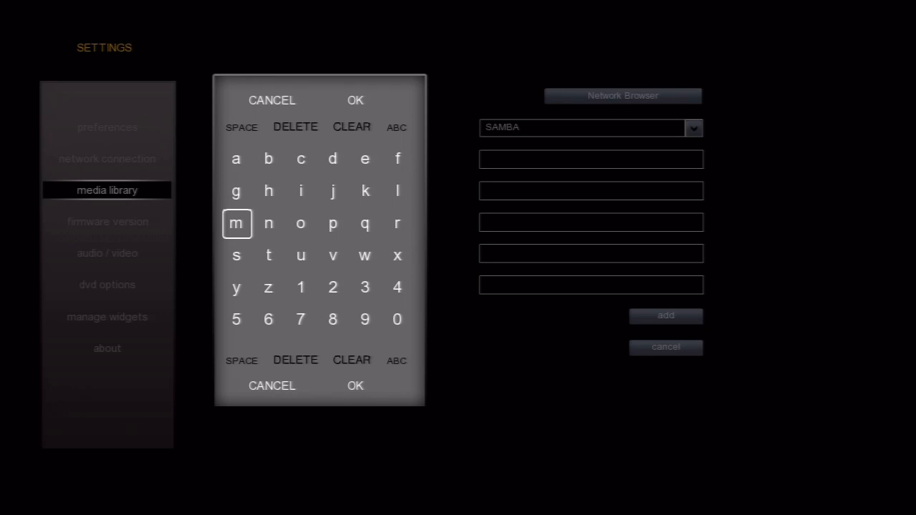
pyautogui.click(301, 223)
pyautogui.write('scott-t61')
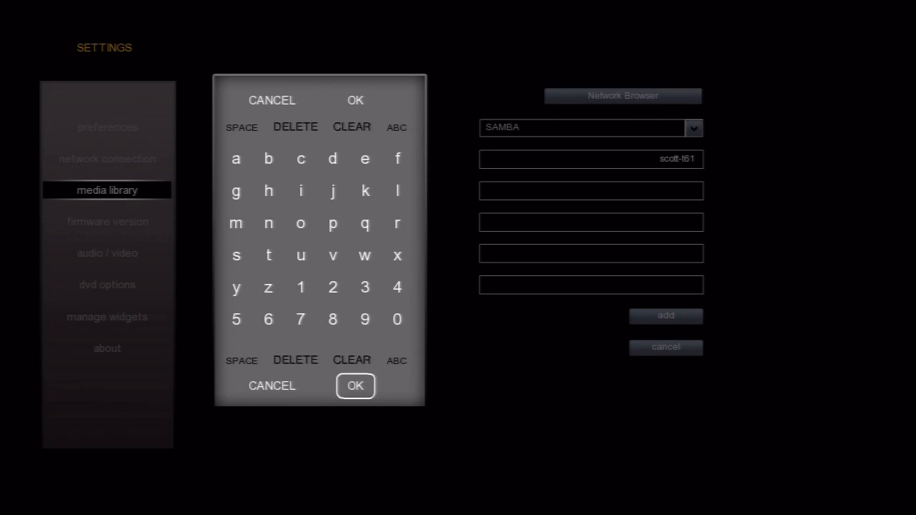
pyautogui.click(355, 387)
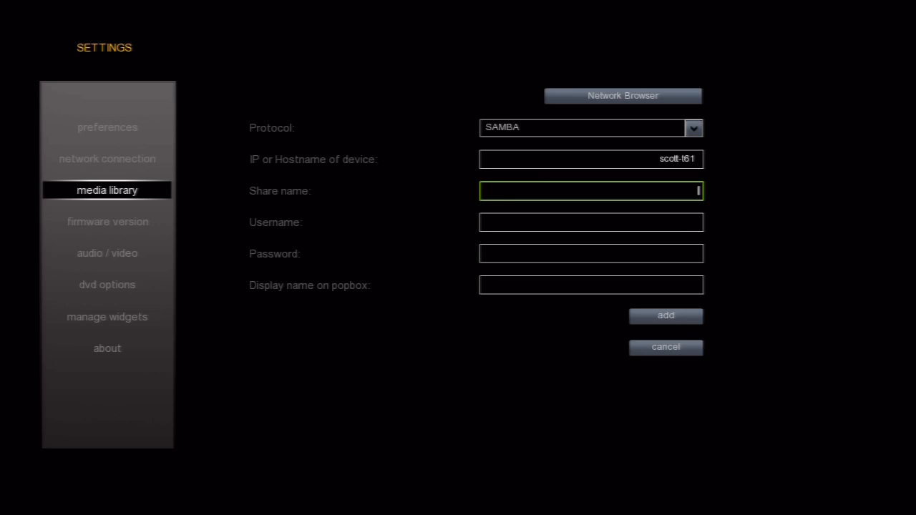
pyautogui.click(589, 191)
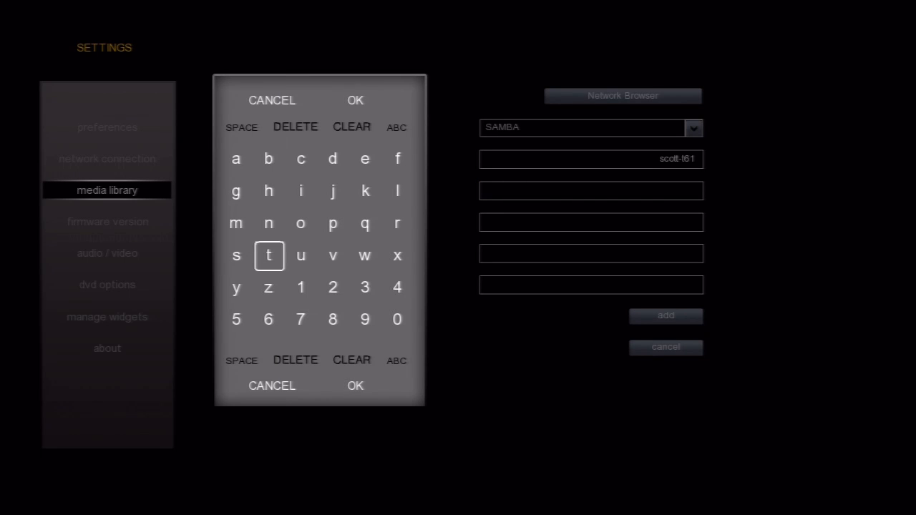
pyautogui.click(269, 255)
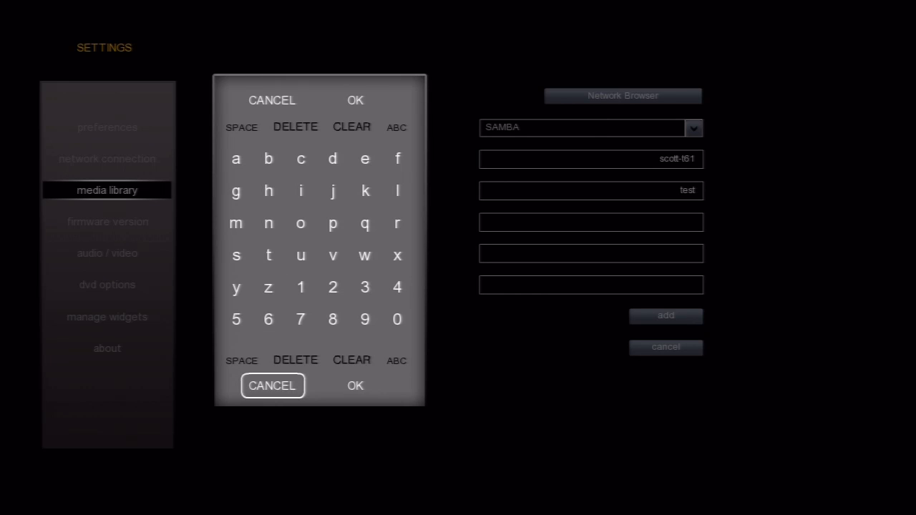
pyautogui.click(355, 386)
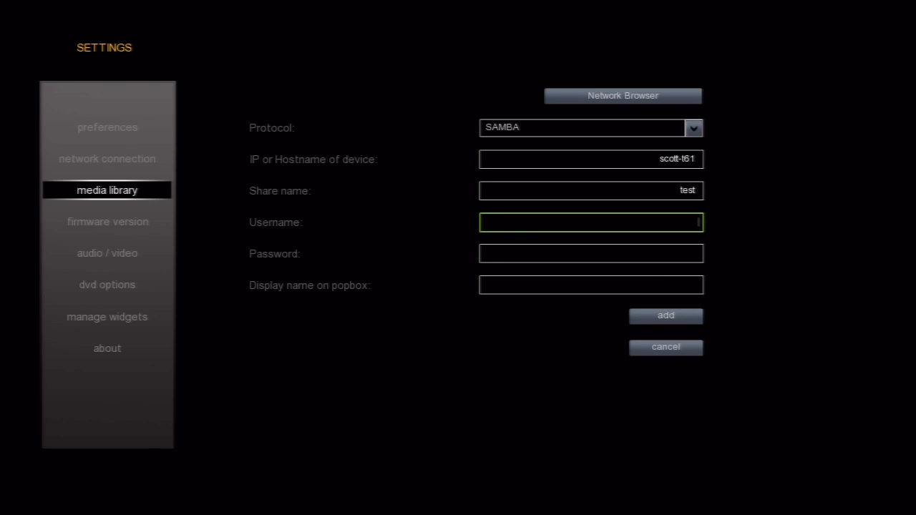
# Step: Enter username 'user' and a password, then save the scott-t61 test share
pyautogui.click(590, 222)
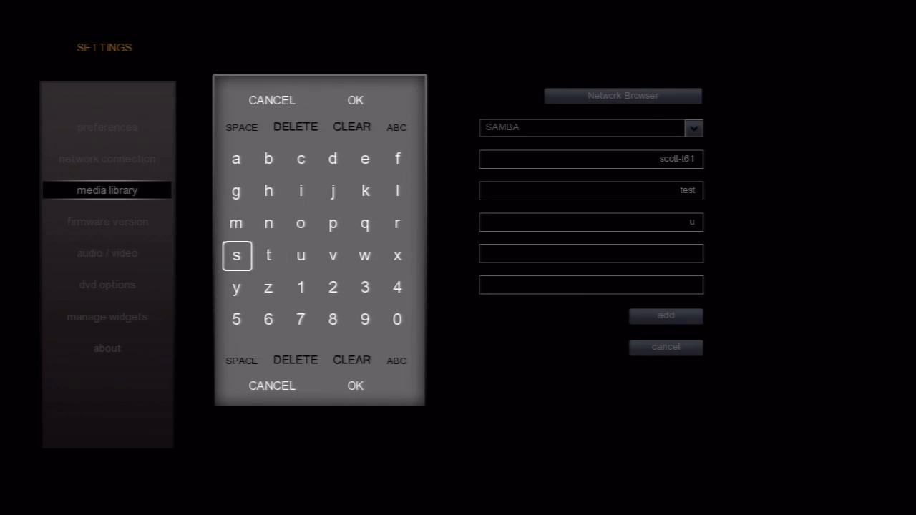
pyautogui.click(398, 224)
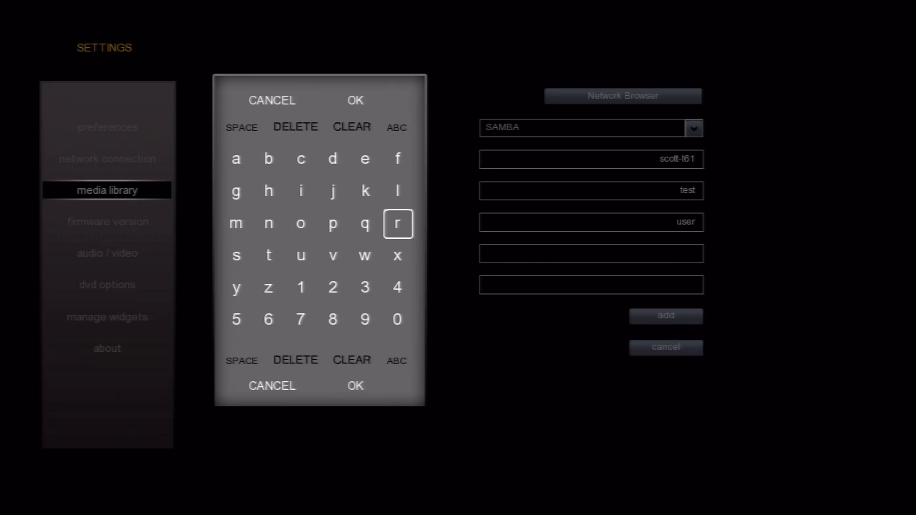
pyautogui.click(355, 387)
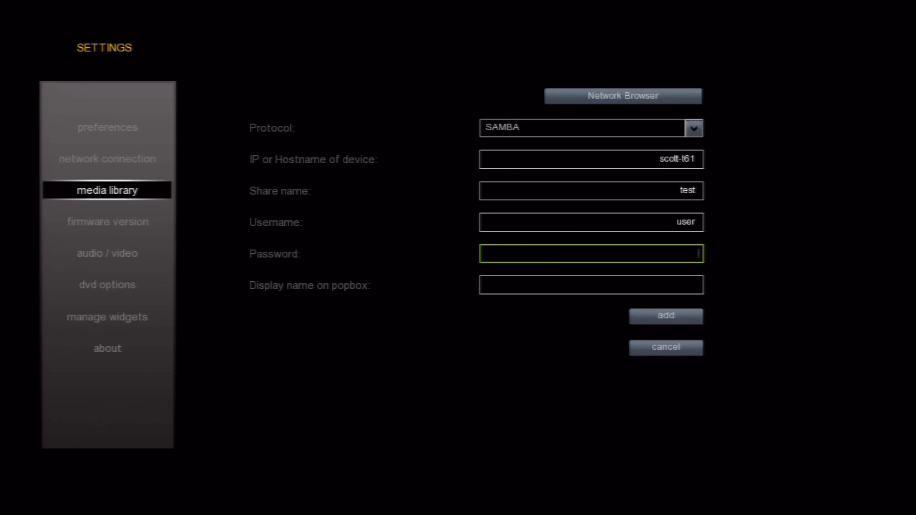
pyautogui.click(590, 253)
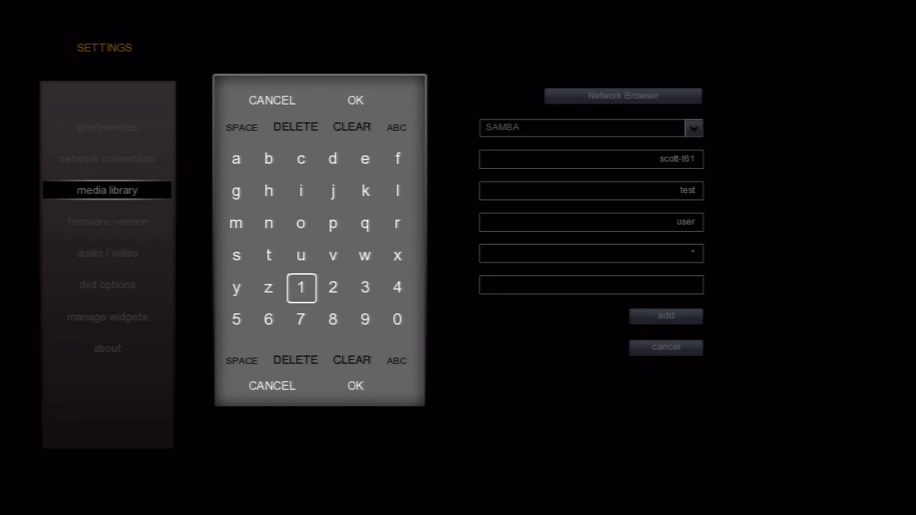
pyautogui.click(355, 387)
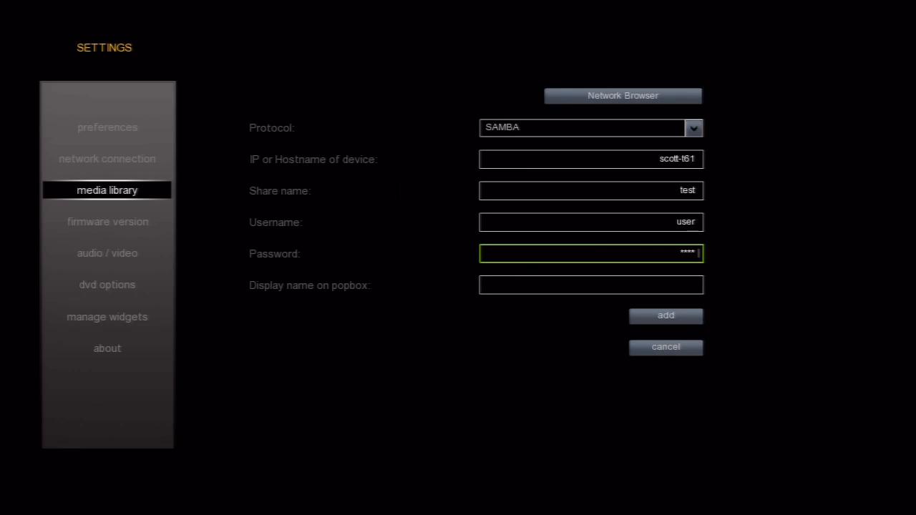
pyautogui.click(664, 316)
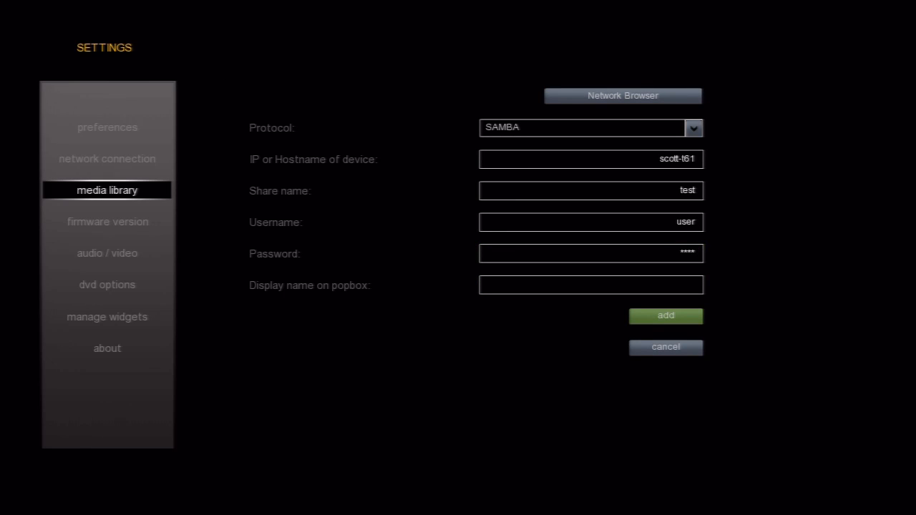
pyautogui.click(664, 316)
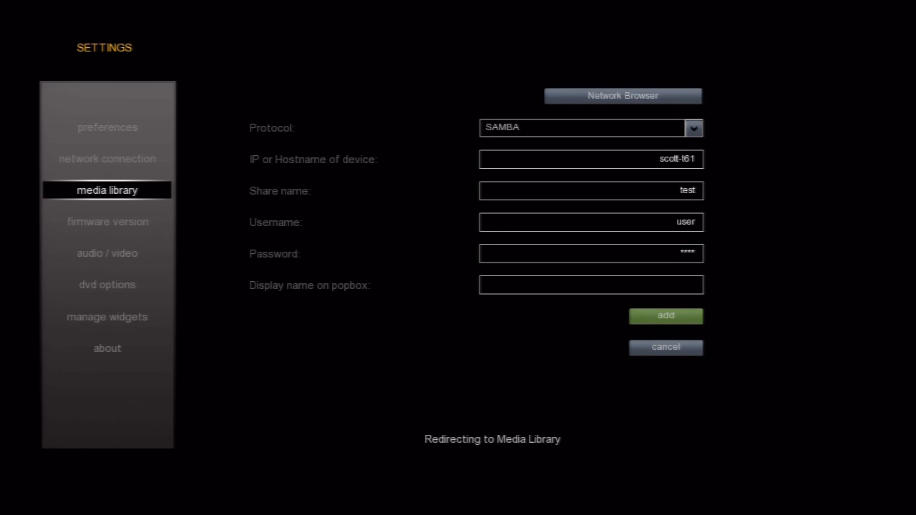
pyautogui.click(664, 317)
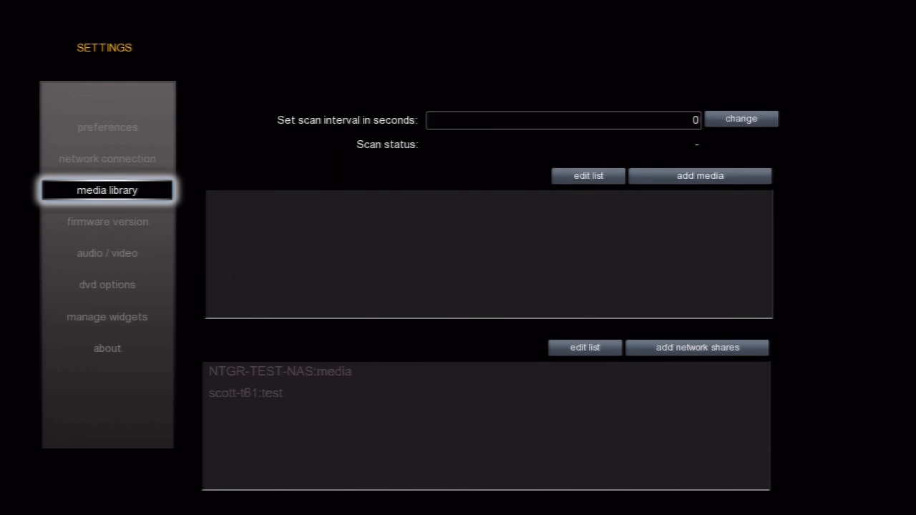
# Step: Leave settings for the Media Library, landing on the Videos tab
pyautogui.click(741, 117)
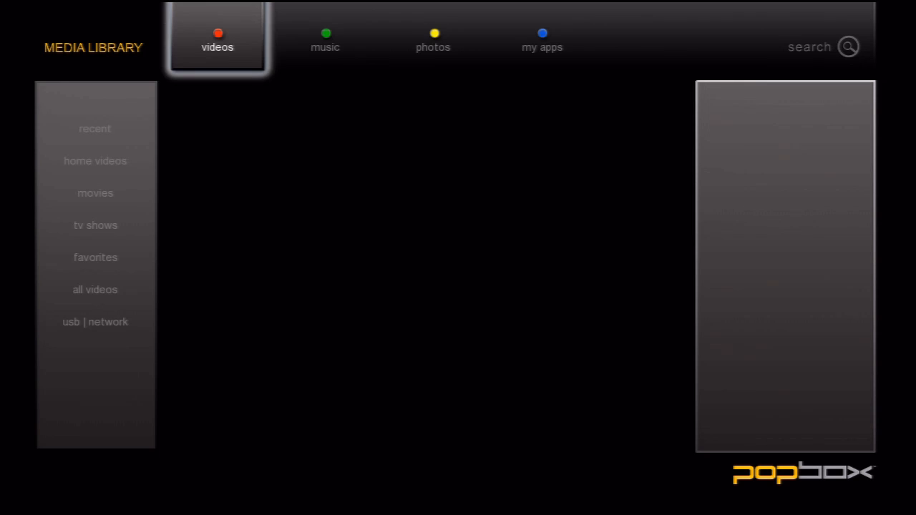
# Step: Under usb | network videos, check the folders inside NTGR-TEST-NAS:media and scott-t61:test
pyautogui.click(94, 129)
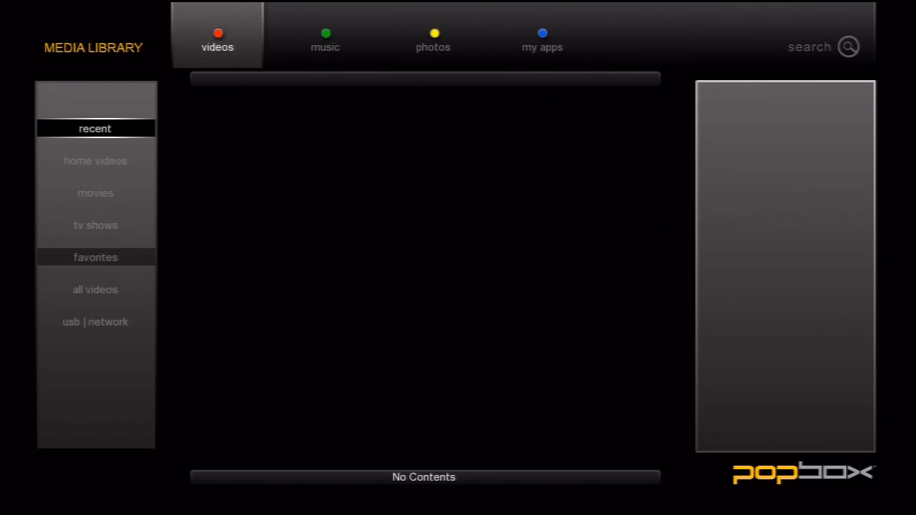
pyautogui.click(94, 320)
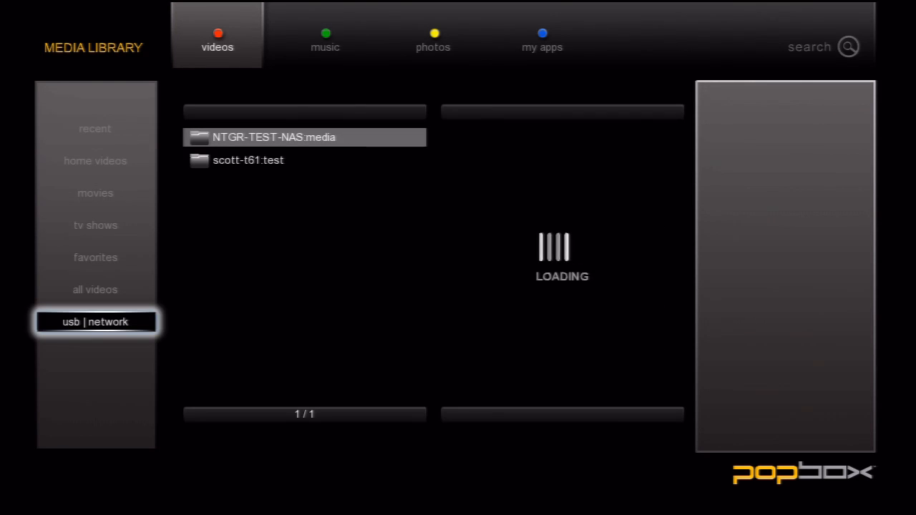
pyautogui.click(304, 137)
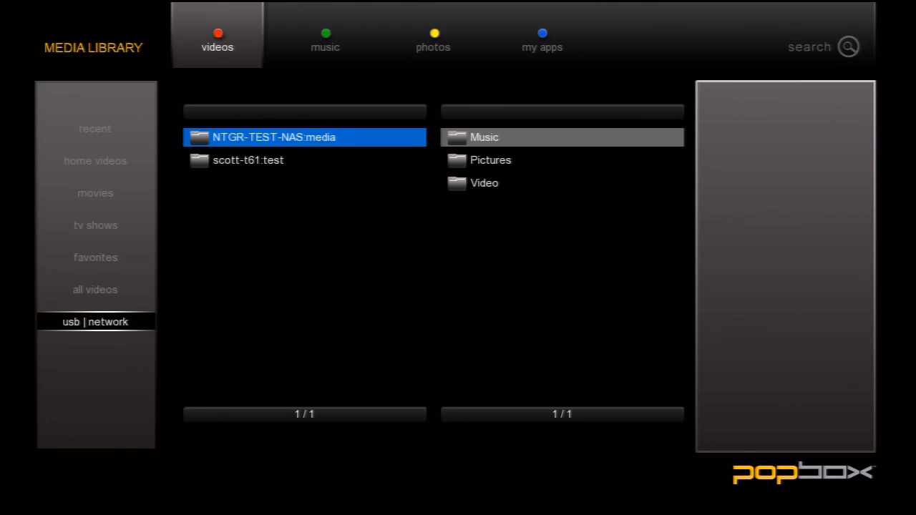
pyautogui.click(304, 161)
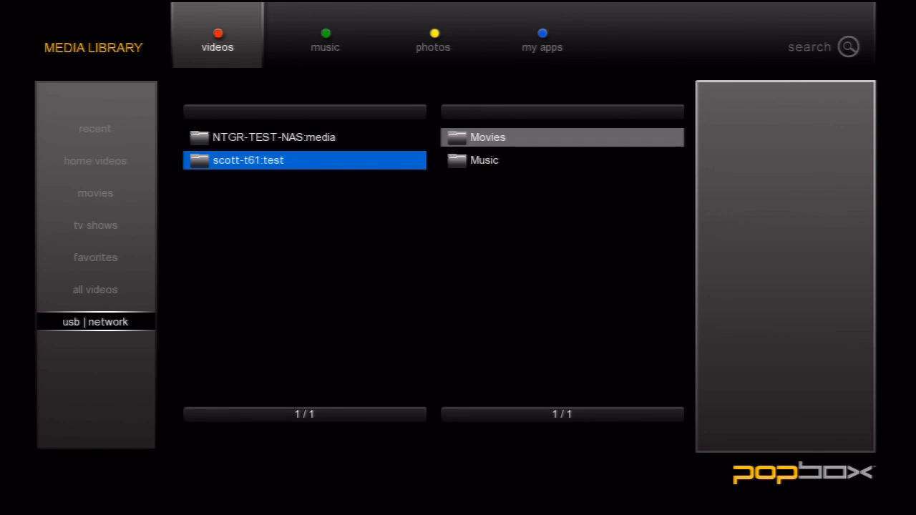
pyautogui.click(304, 160)
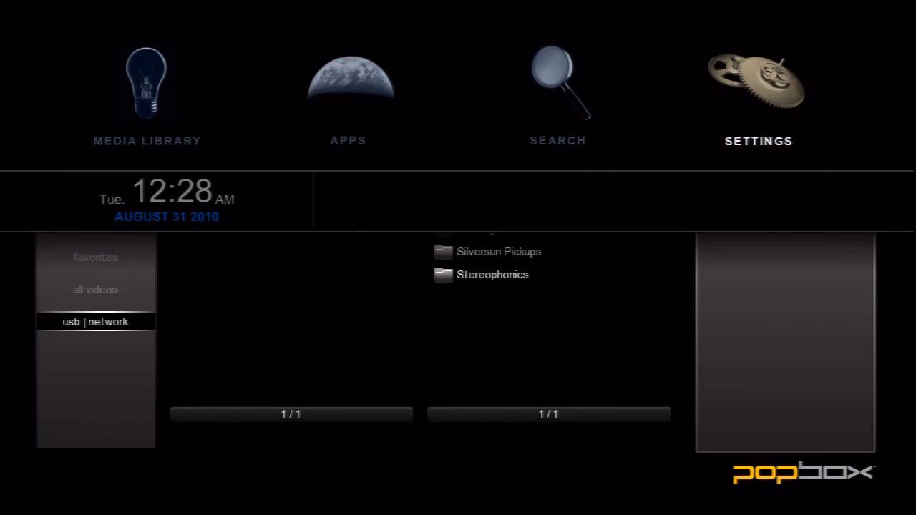
# Step: In Settings > media library, add scott-t61:test as a media folder
pyautogui.click(759, 85)
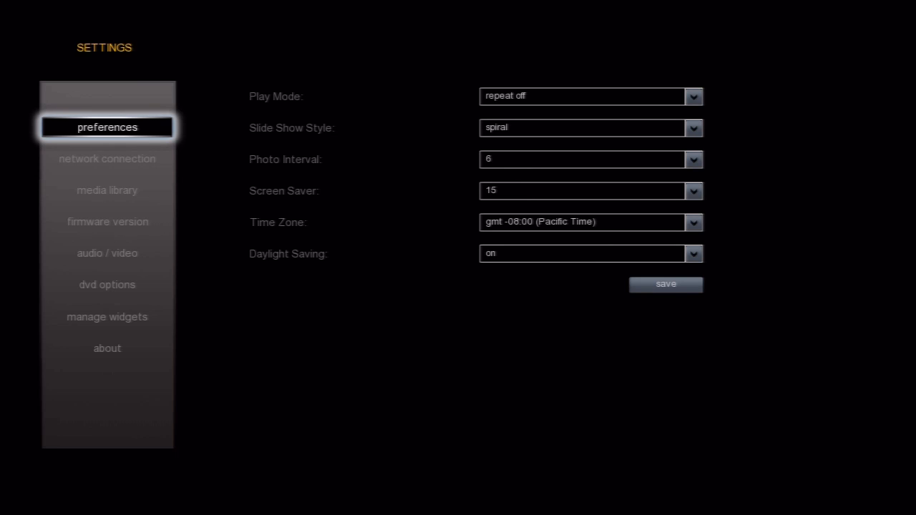
pyautogui.moveTo(107, 189)
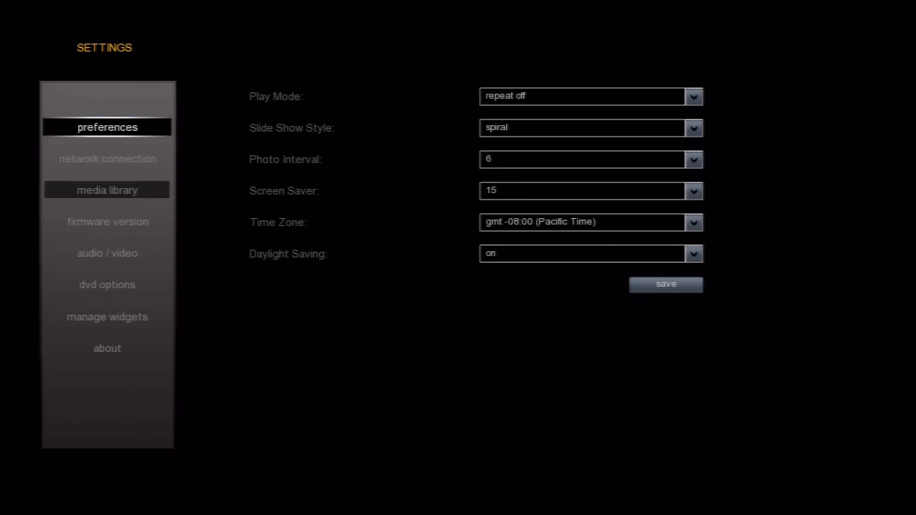
pyautogui.click(106, 189)
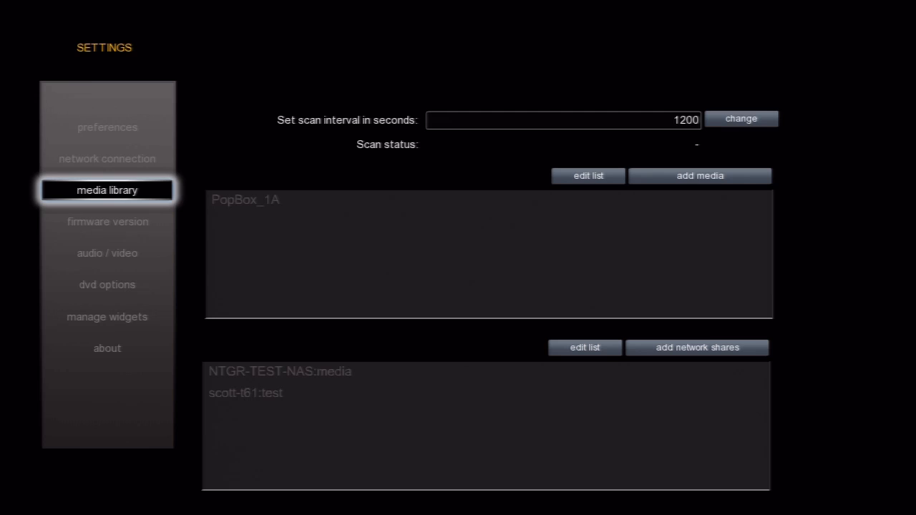
pyautogui.click(699, 175)
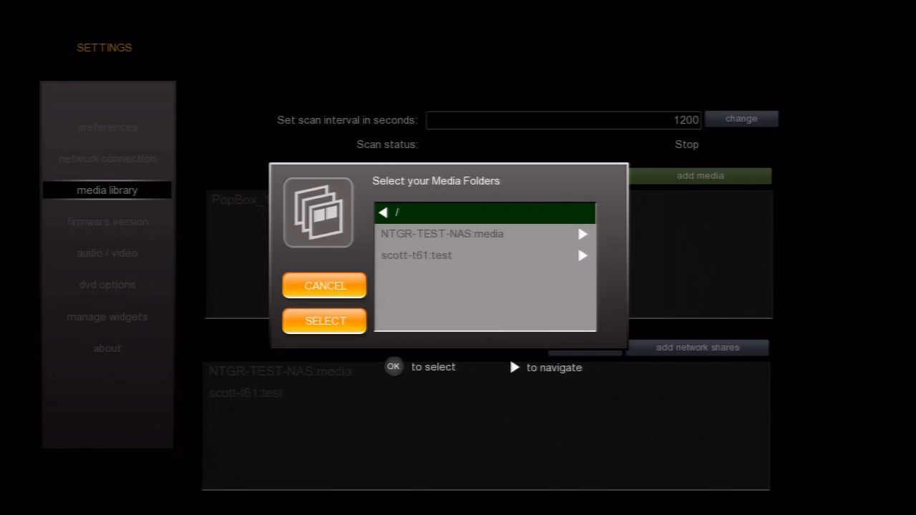
pyautogui.click(324, 285)
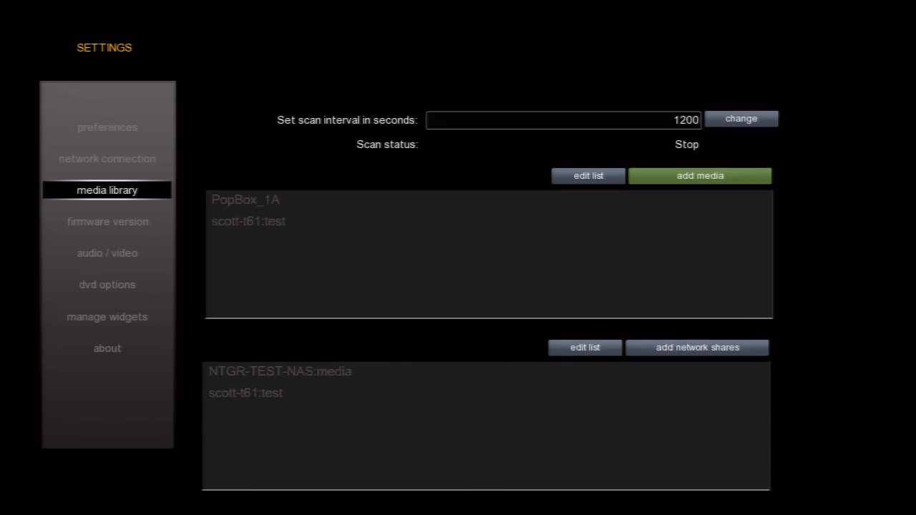